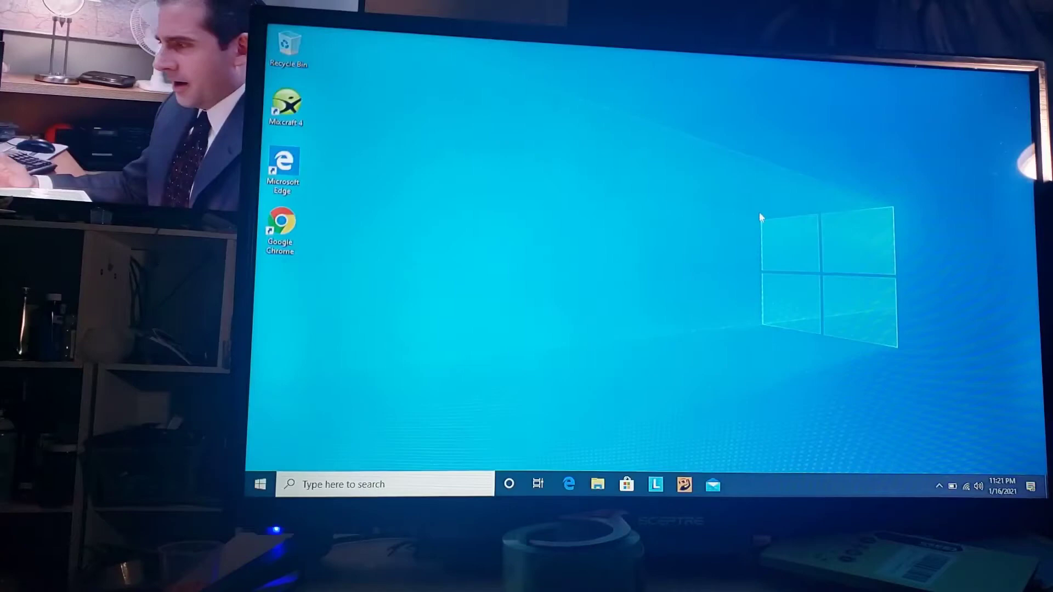
- Open Windows Settings from the Start menu
{"action": "left_click", "coordinate": [259, 483]}
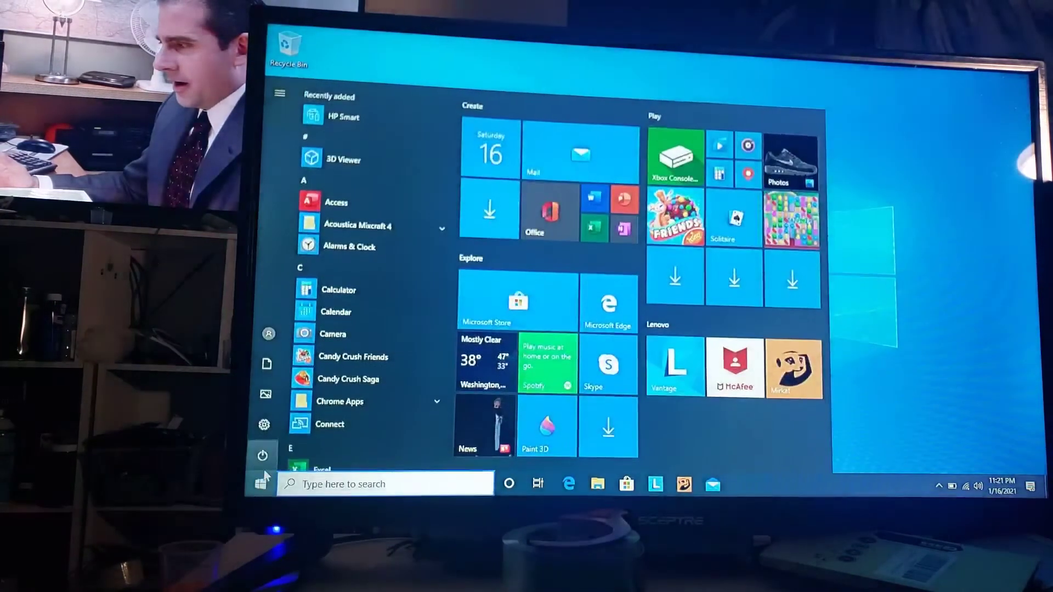
{"action": "left_click", "coordinate": [263, 423]}
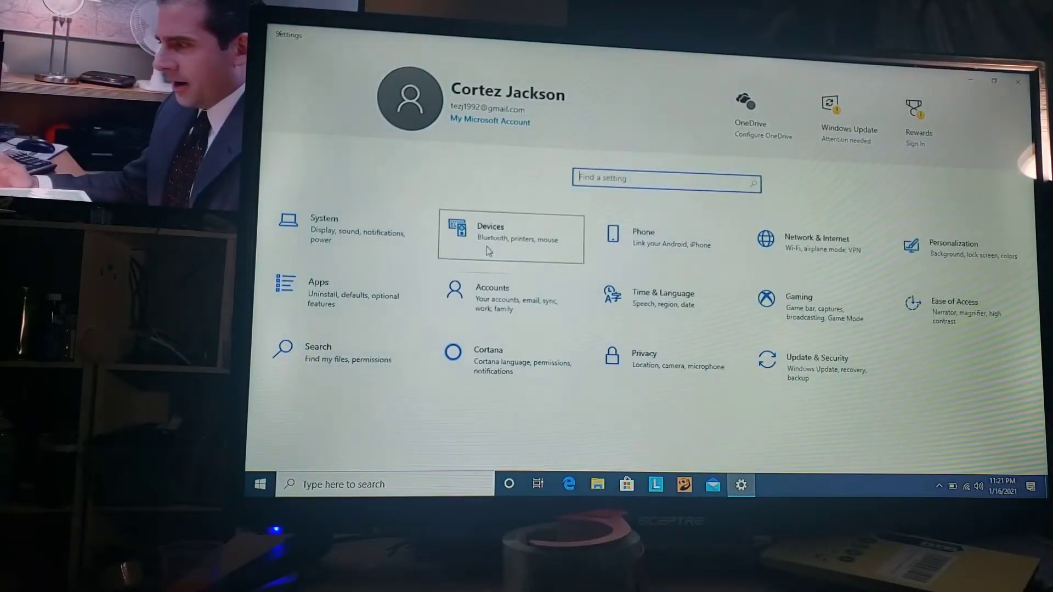
- Go to the Devices category to reach Bluetooth & other devices
{"action": "left_click", "coordinate": [511, 231]}
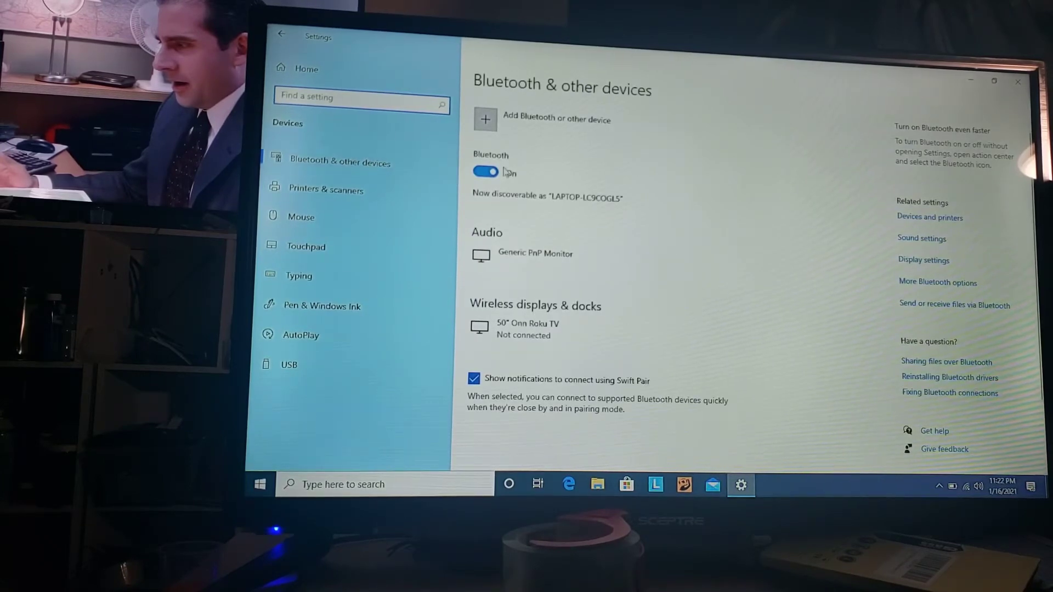
{"action": "mouse_move", "coordinate": [497, 124]}
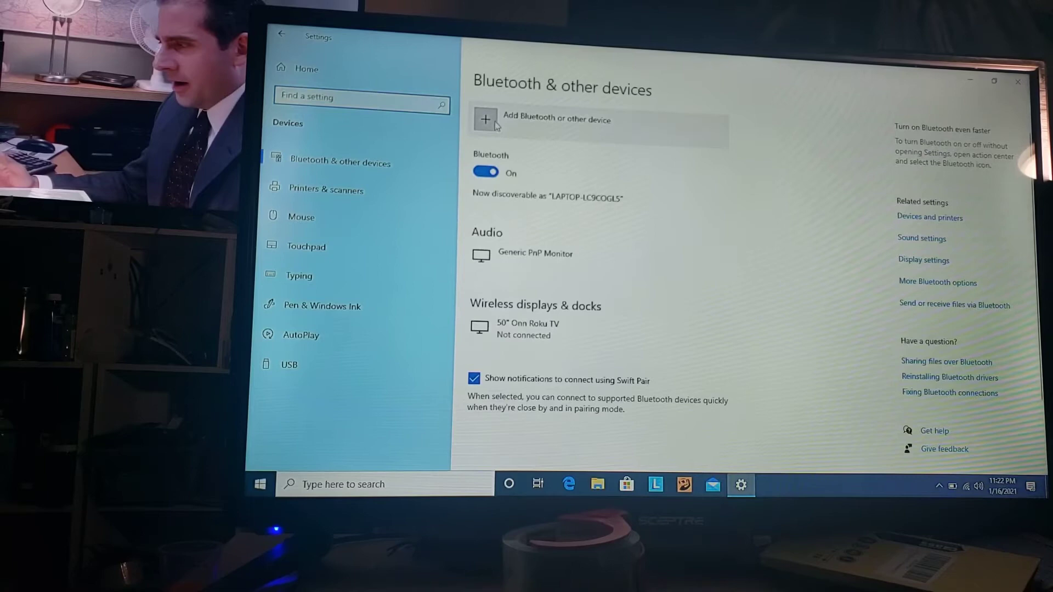
- Add a Bluetooth device and pair the discovered Apple Magic Mouse
{"action": "left_click", "coordinate": [484, 119]}
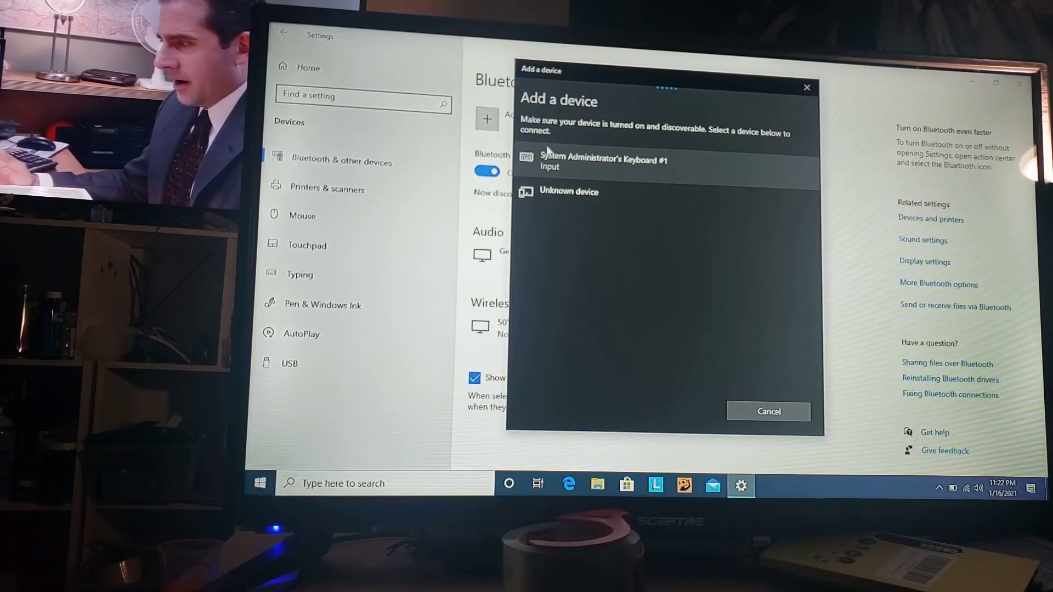
{"action": "mouse_move", "coordinate": [621, 191]}
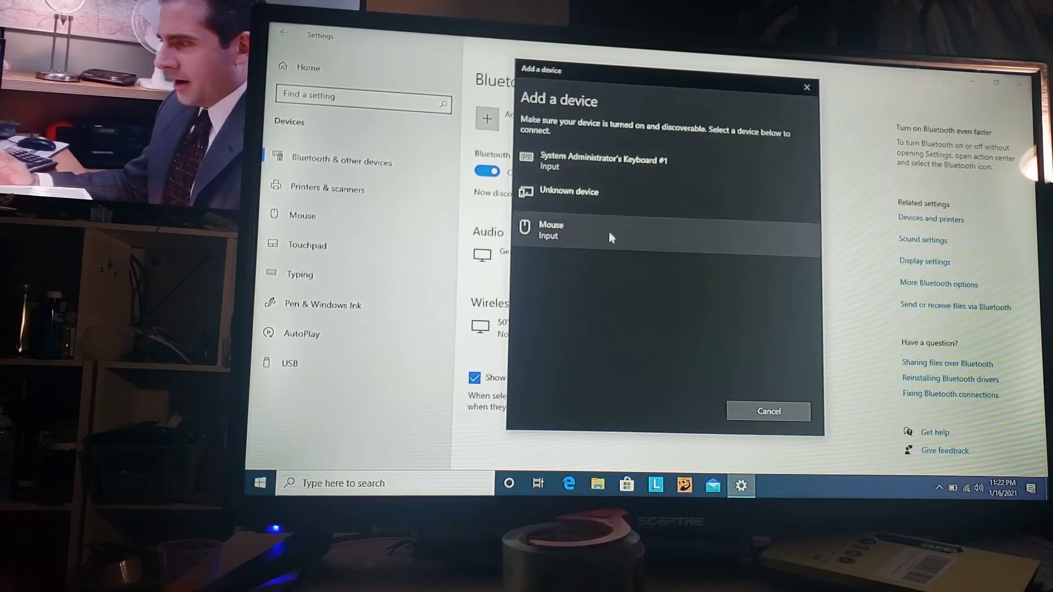
{"action": "left_click", "coordinate": [605, 231]}
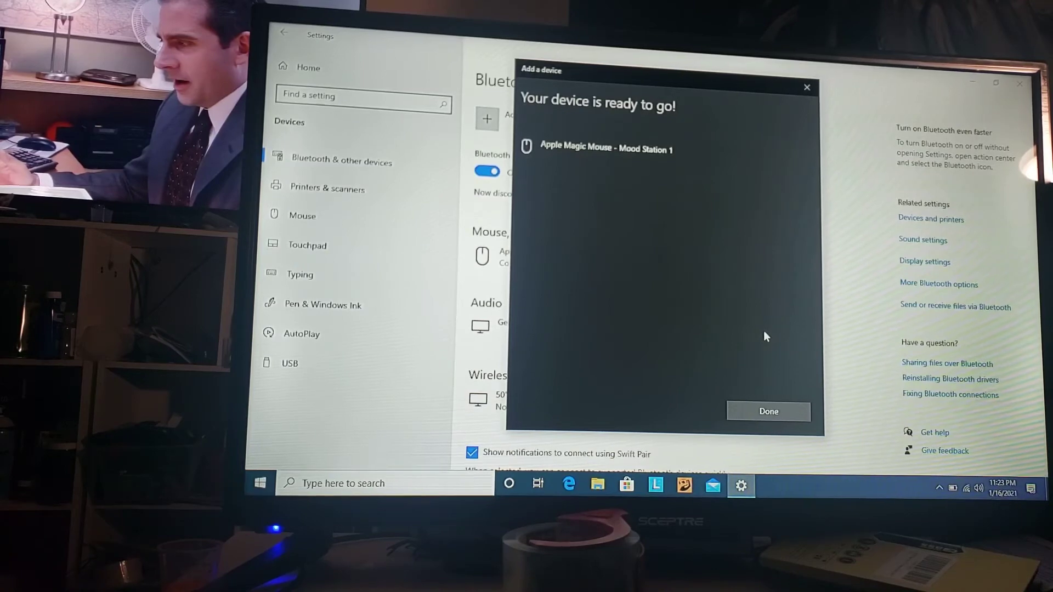
{"action": "left_click", "coordinate": [768, 411]}
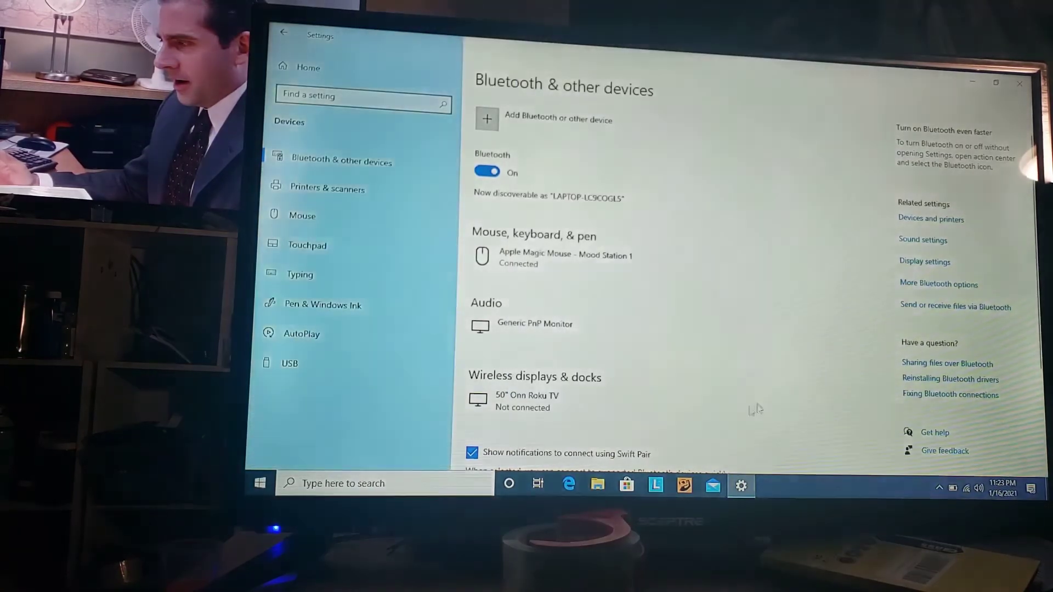
- Pair System Administrator's Keyboard #1 over Bluetooth, then close Settings
{"action": "left_click", "coordinate": [487, 119]}
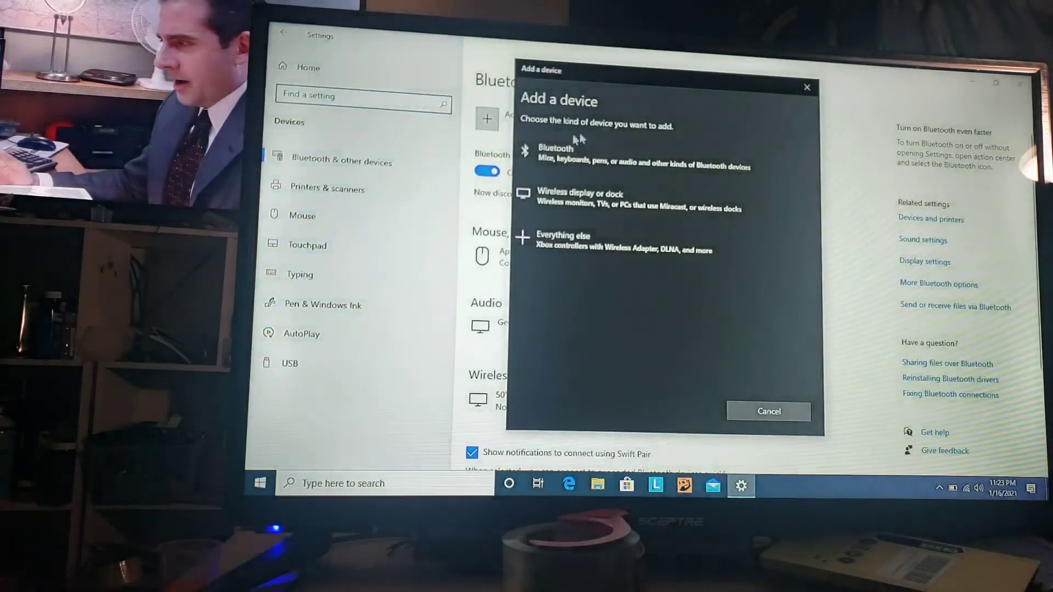
{"action": "left_click", "coordinate": [554, 149]}
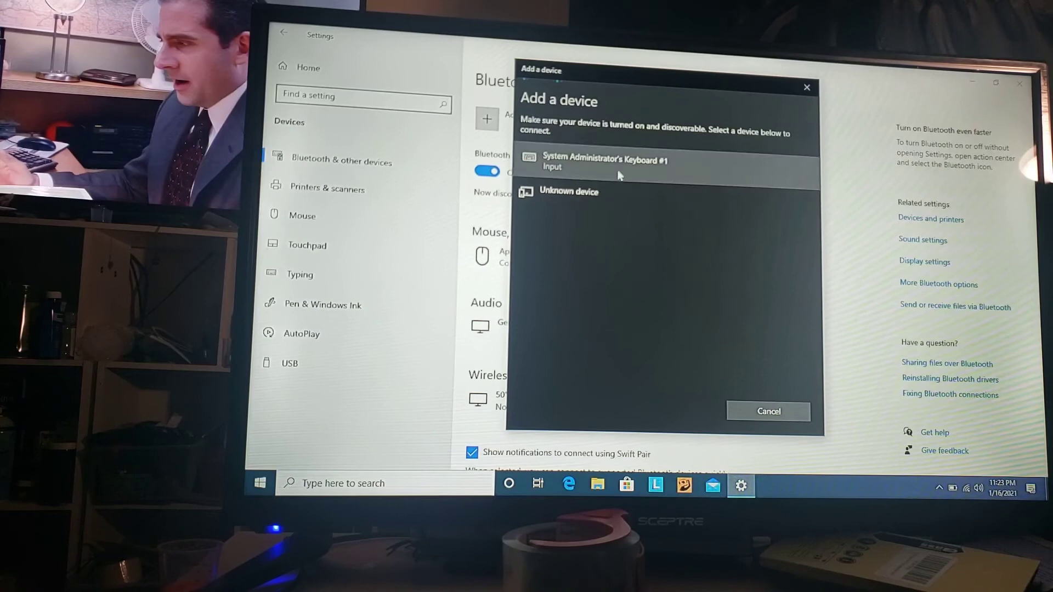
{"action": "left_click", "coordinate": [602, 162]}
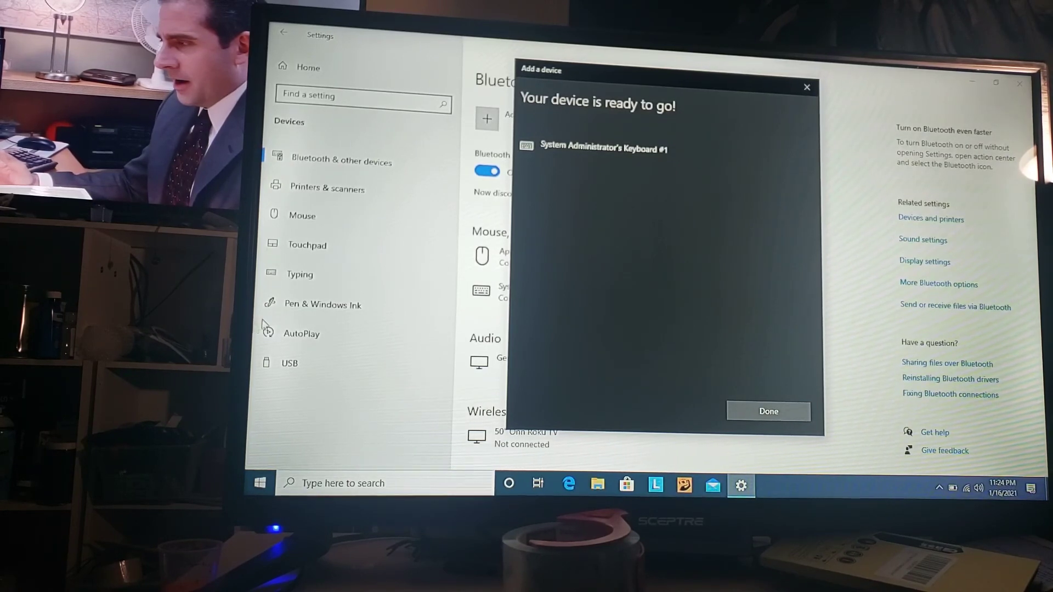
{"action": "left_click", "coordinate": [768, 411]}
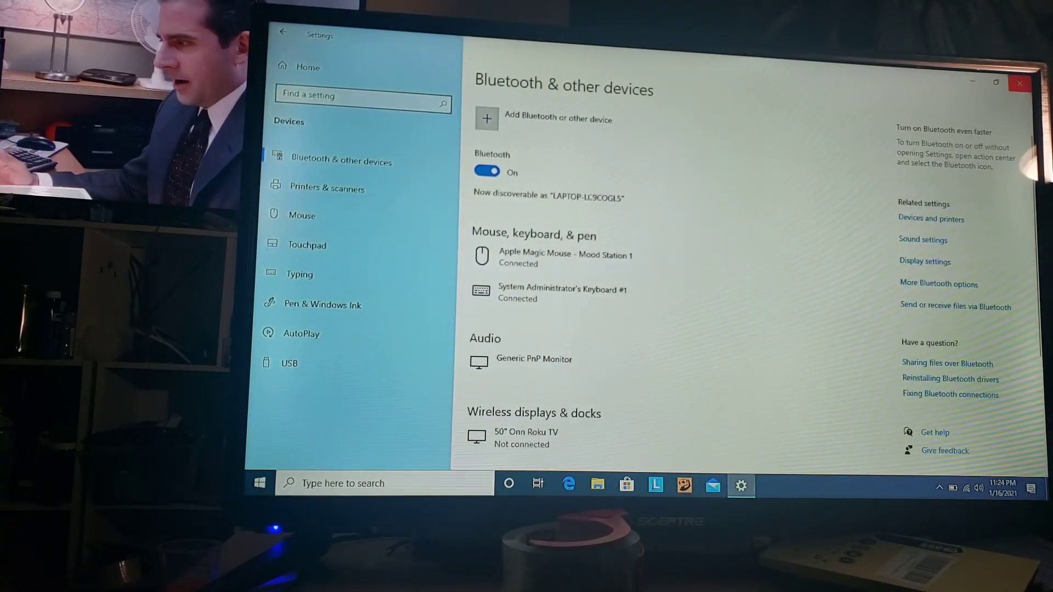
{"action": "left_click", "coordinate": [1019, 82]}
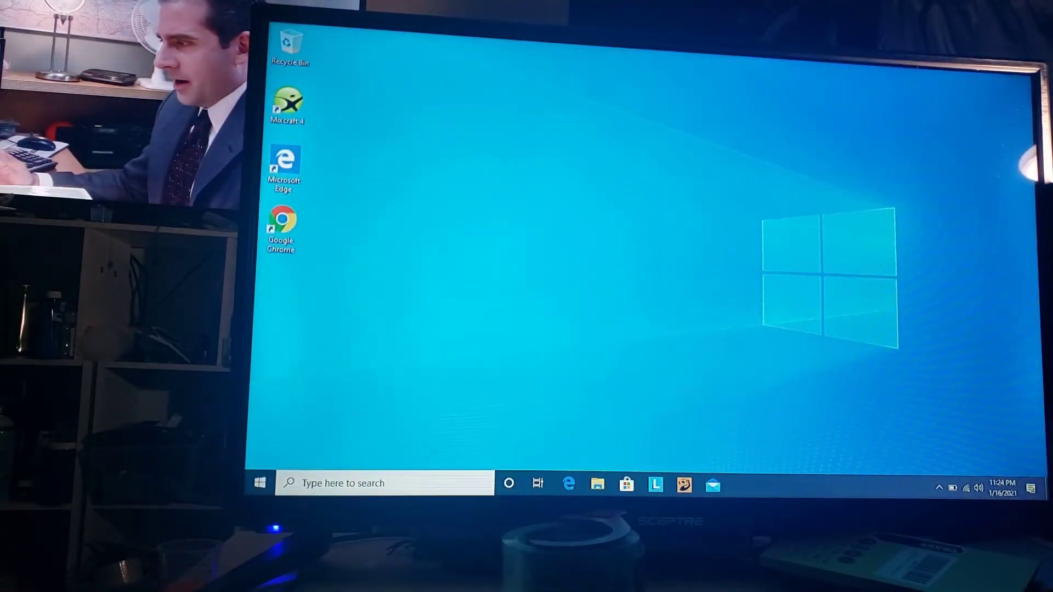